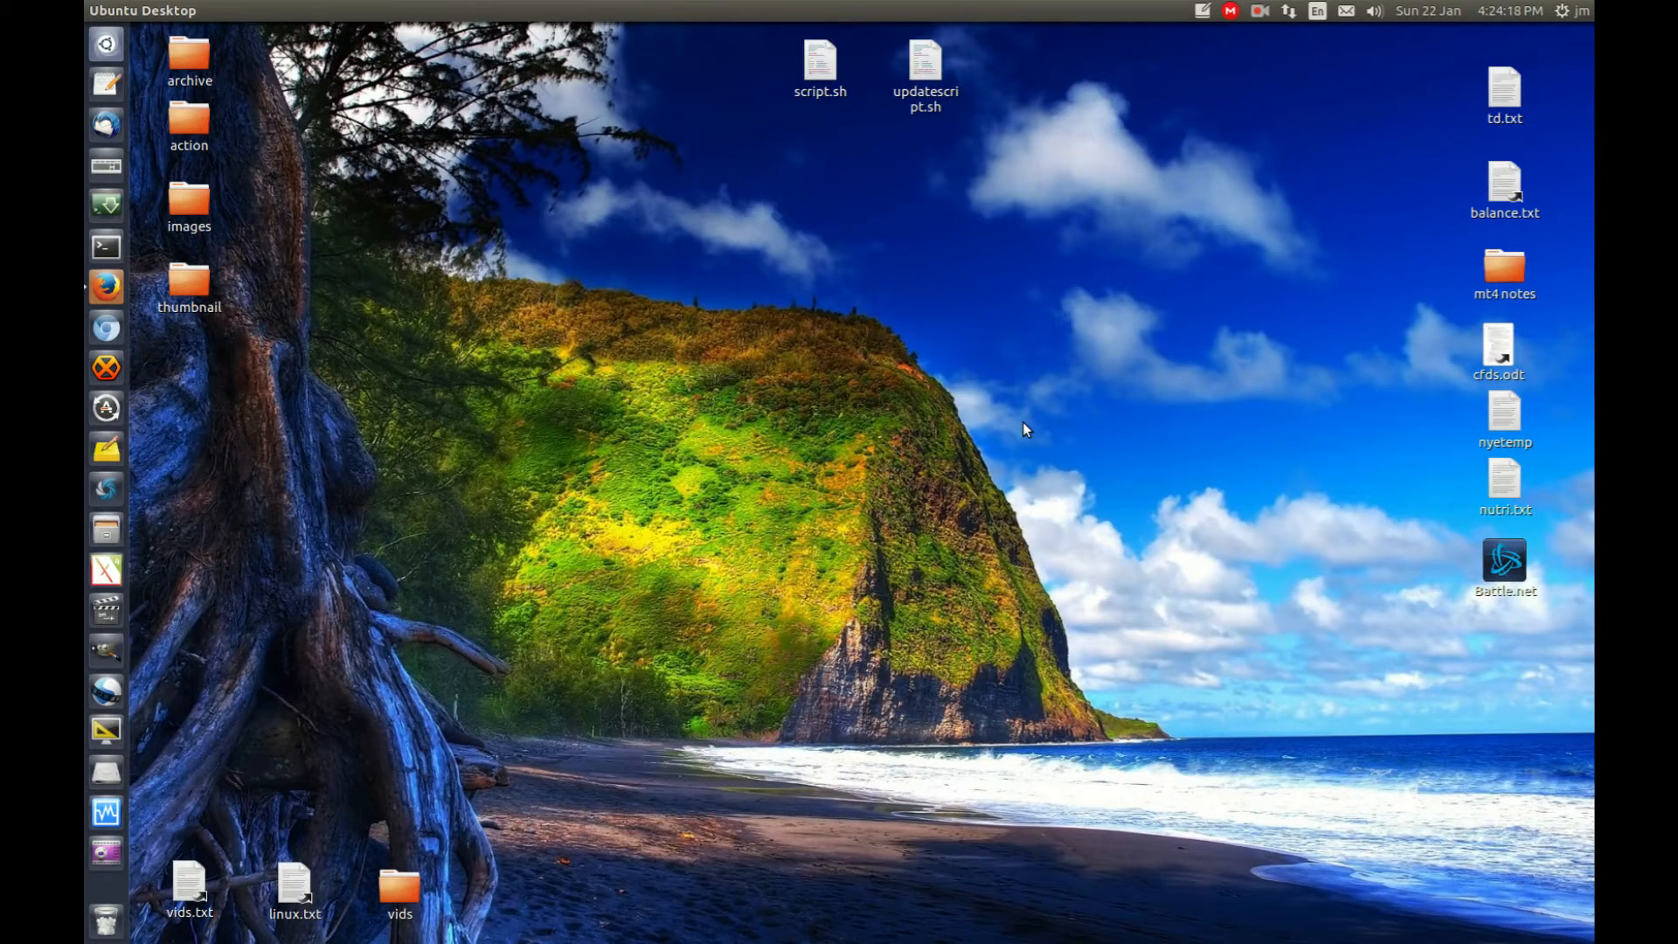
pyautogui.moveTo(973, 433)
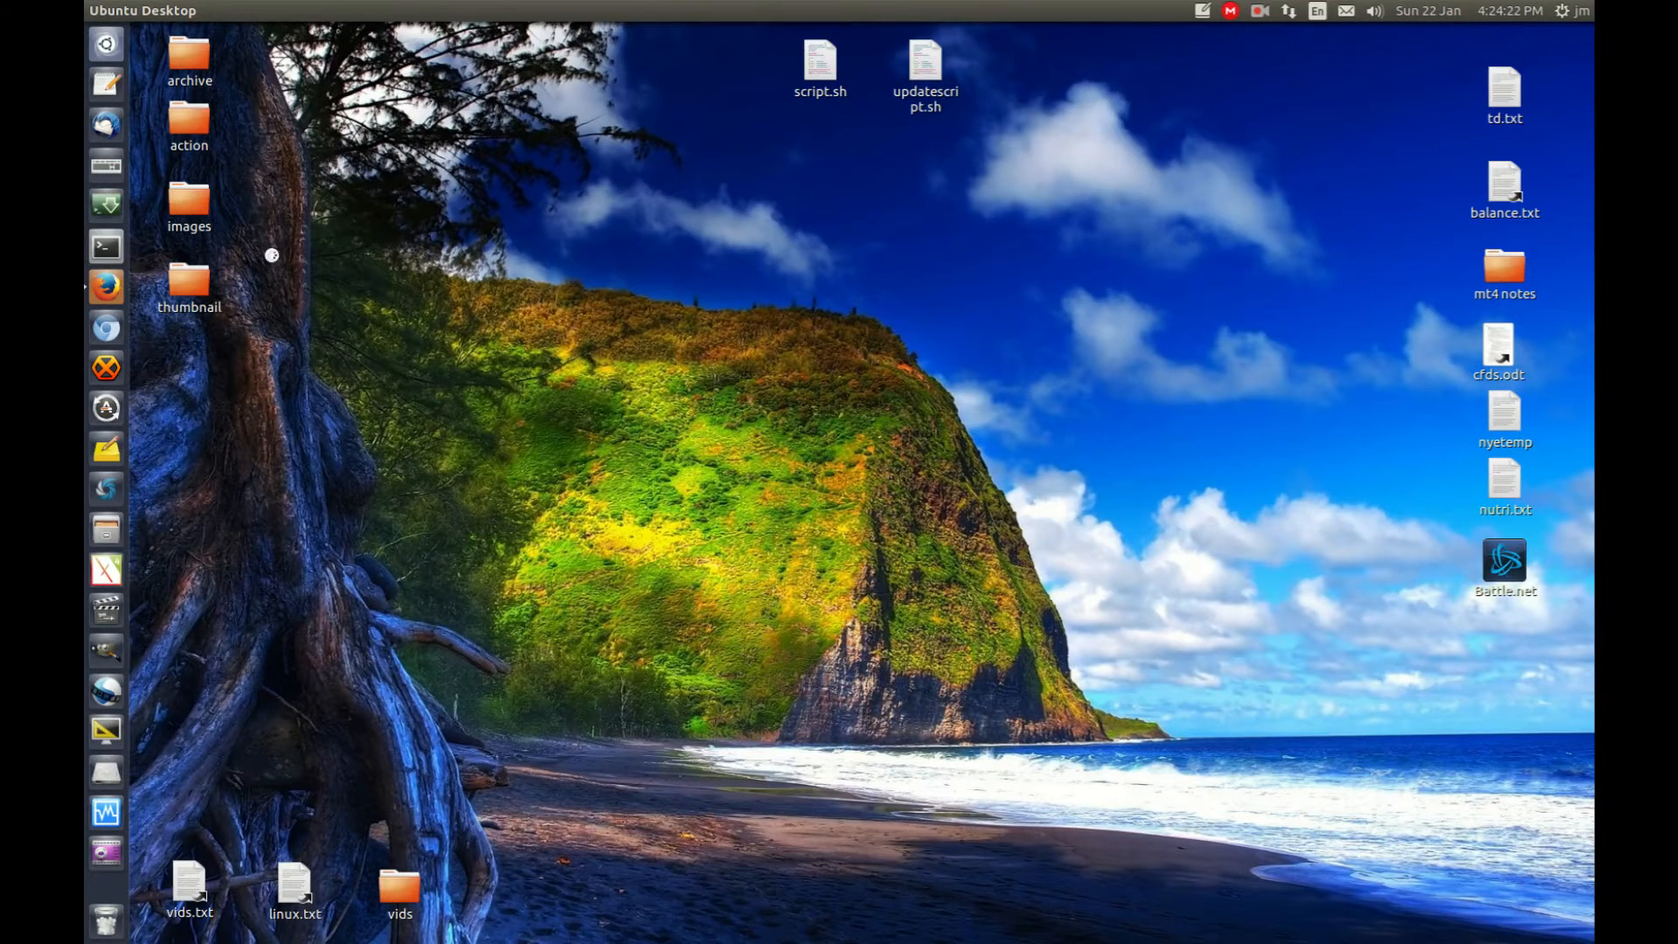
# Step: Open a new terminal window and change into /var/log with cd
pyautogui.click(105, 247)
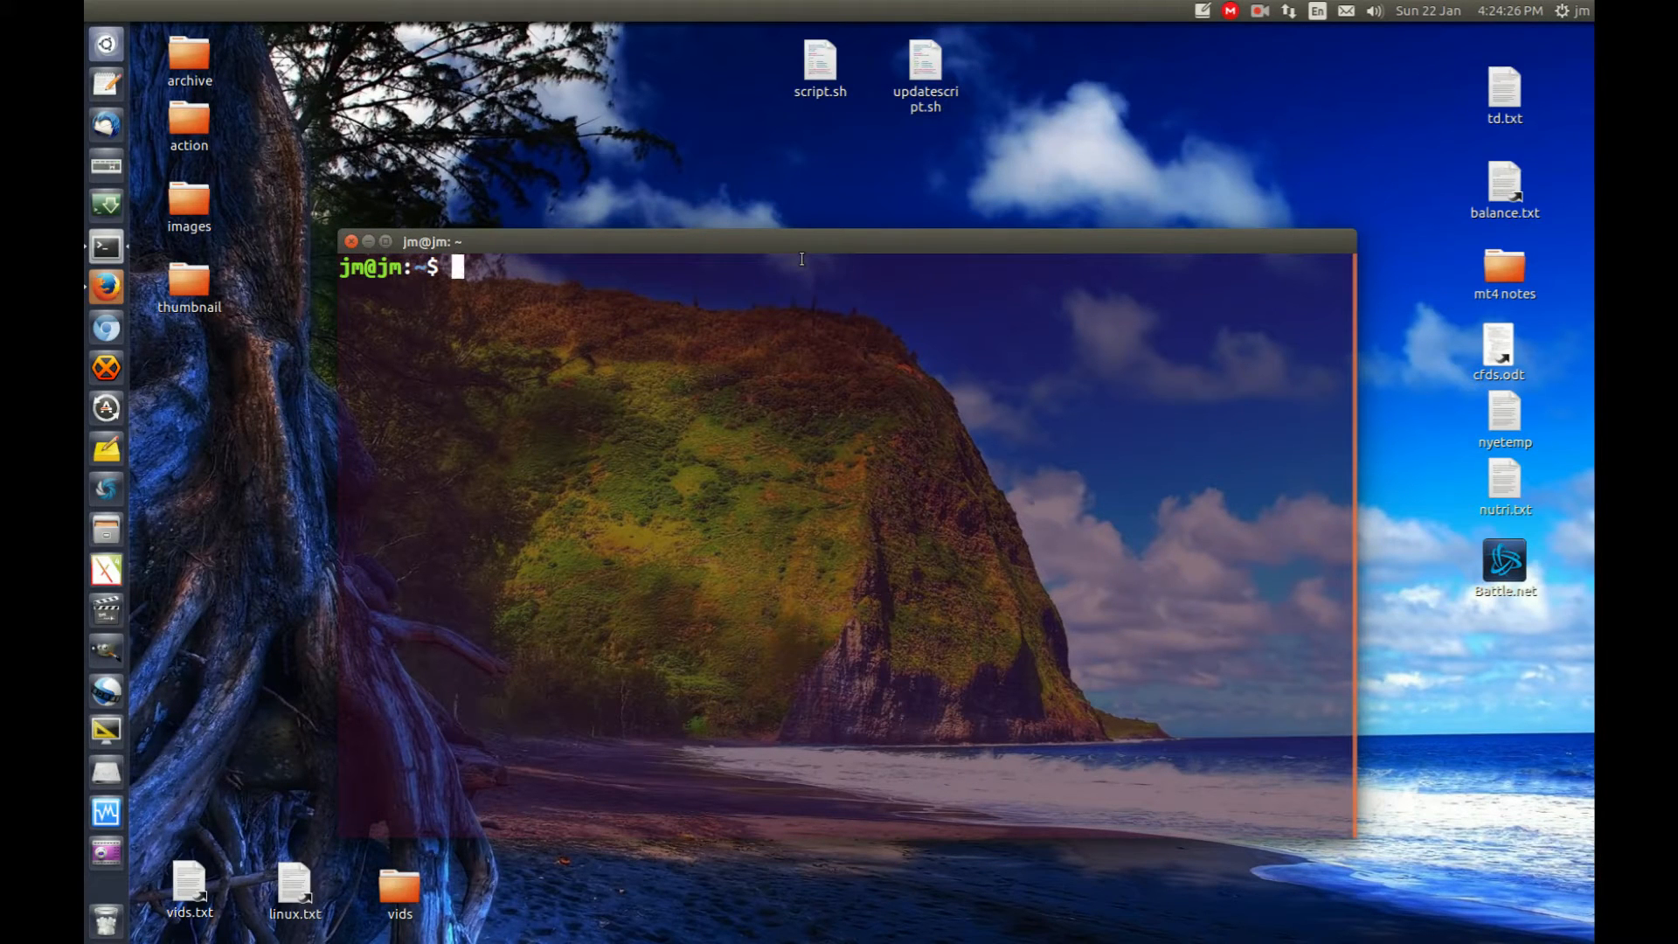
pyautogui.write('cd')
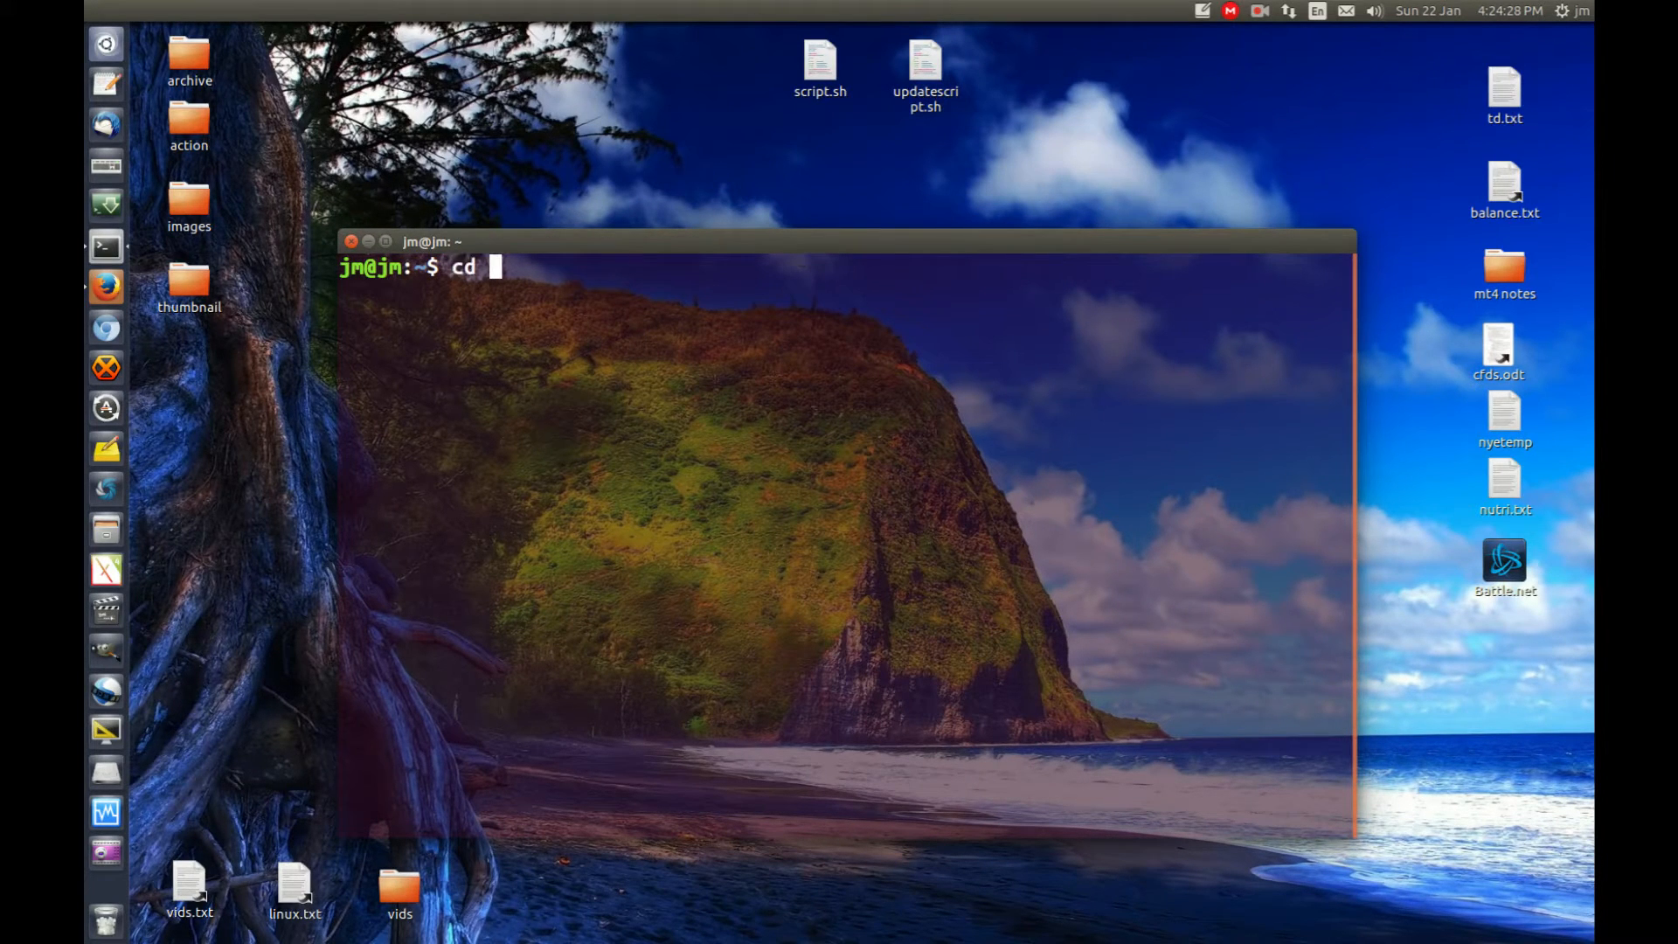
pyautogui.write('/var/')
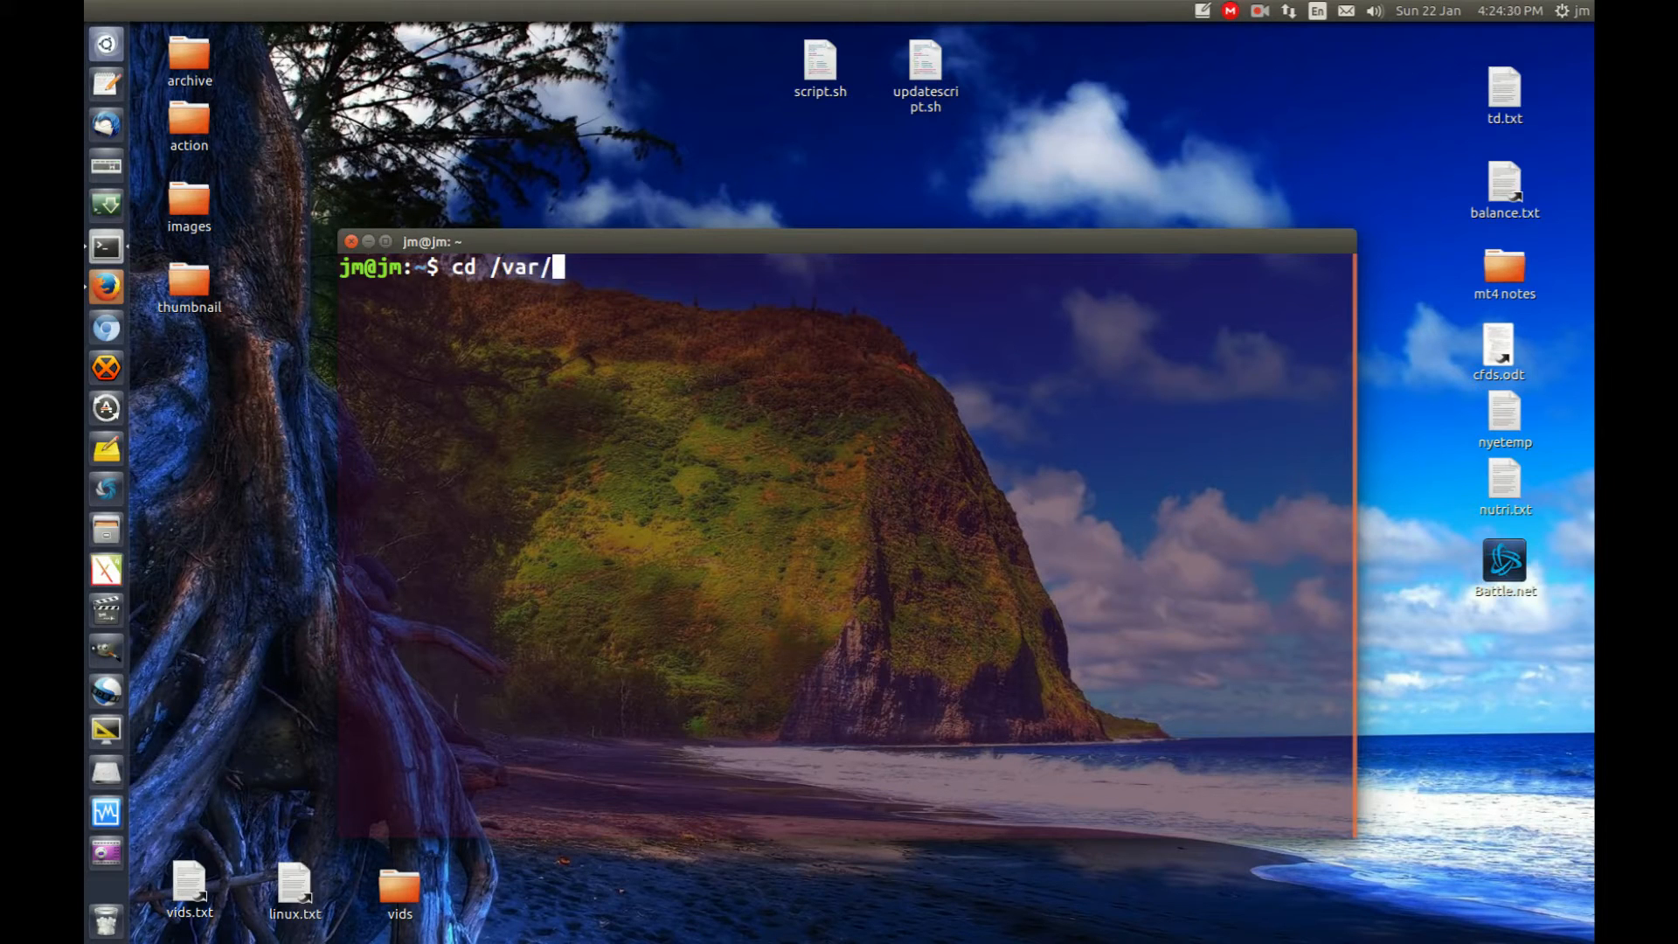
pyautogui.write('log/')
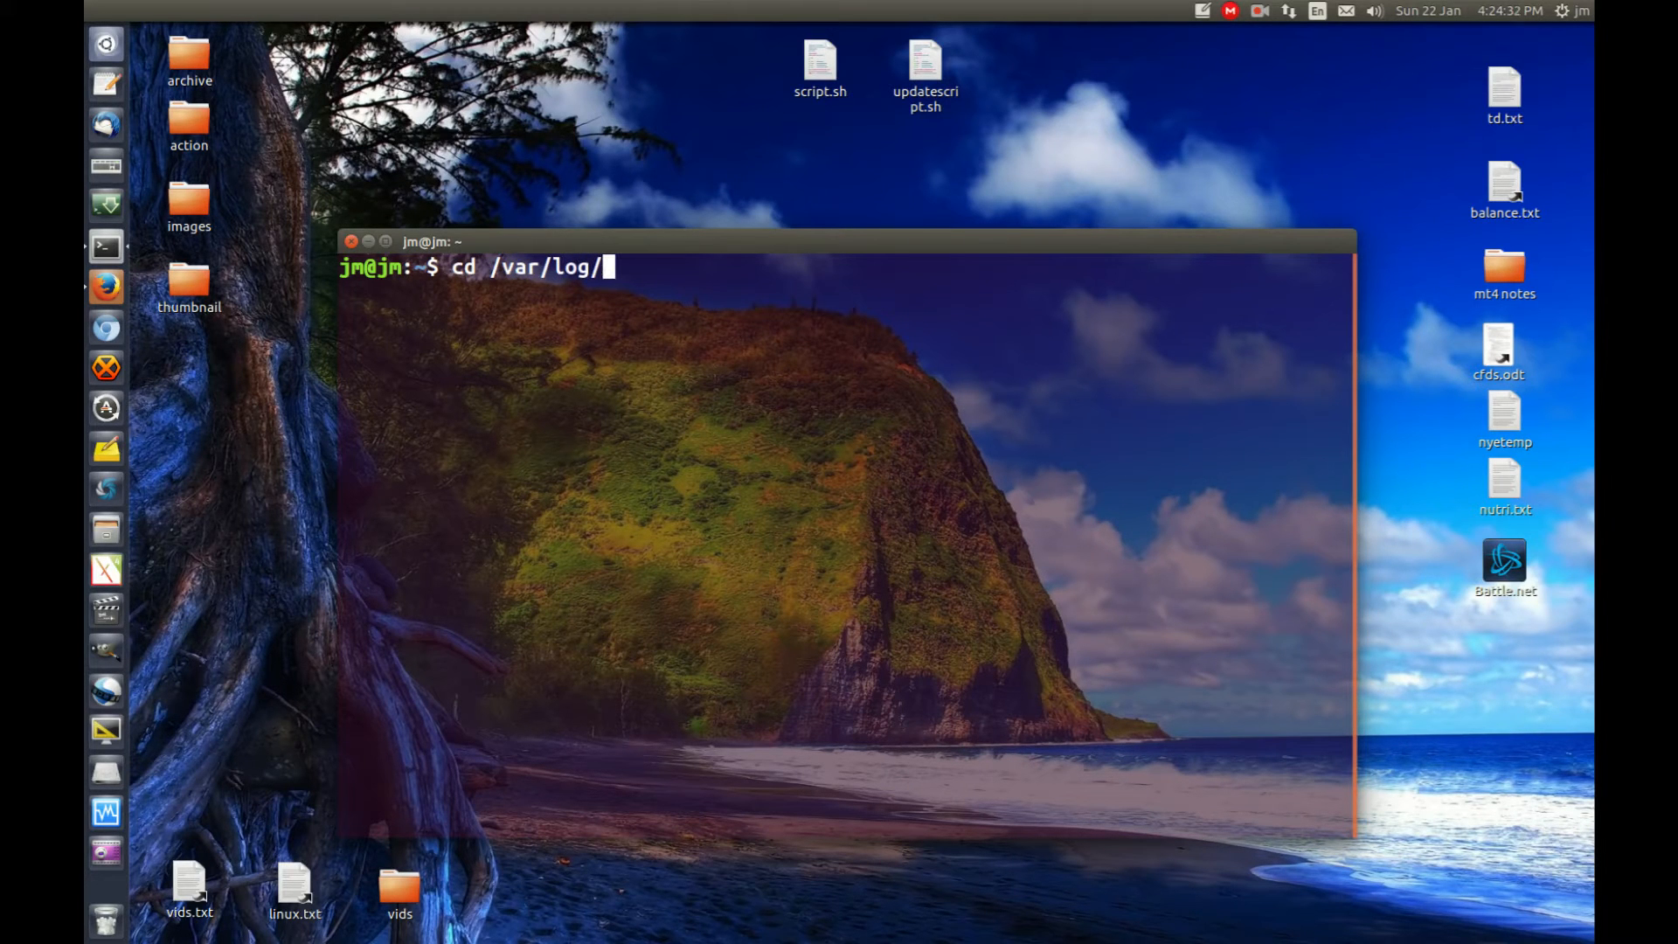
pyautogui.press('Return')
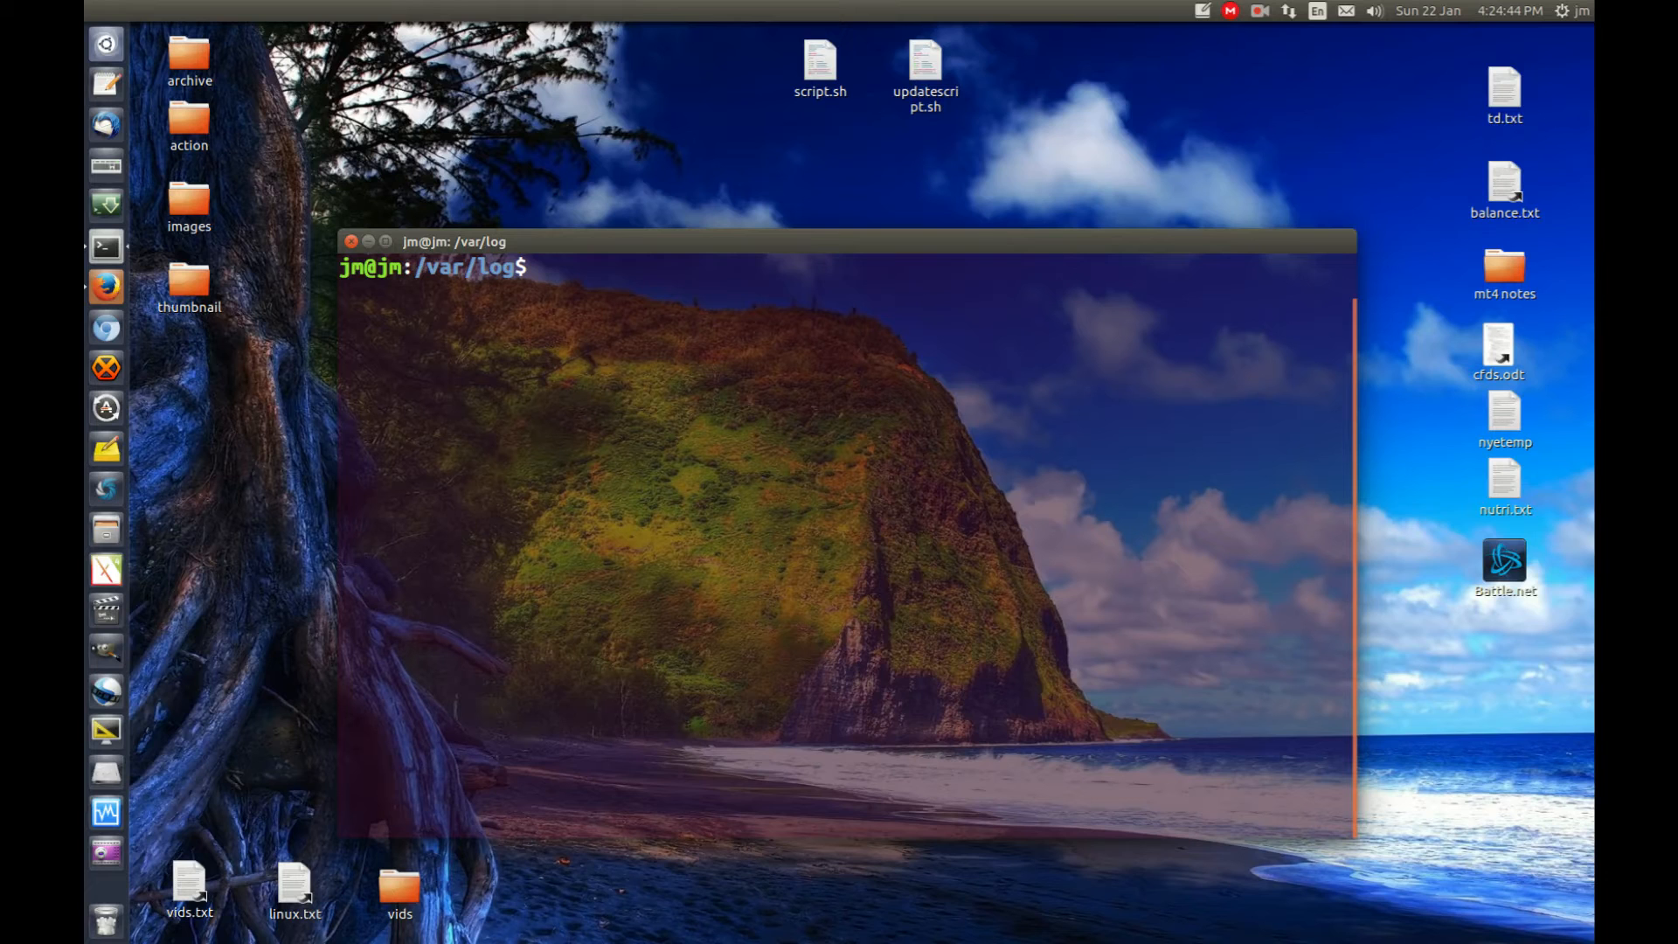
# Step: Run tail -f syslog to stream the latest system log entries
pyautogui.write('tail')
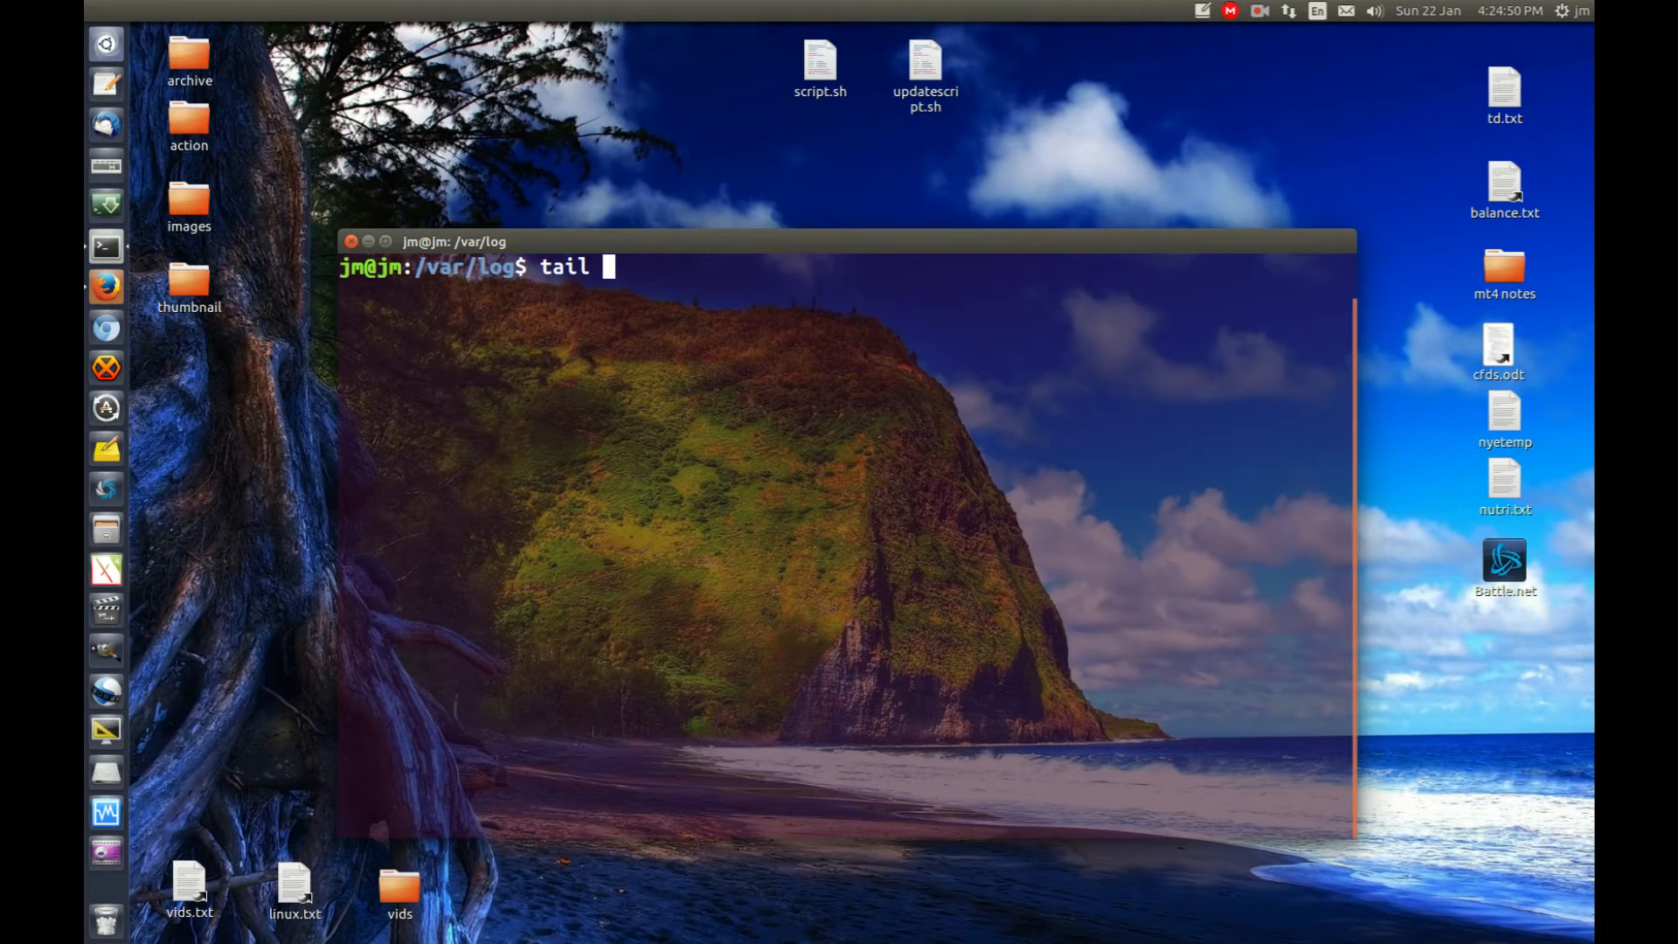
pyautogui.write('-f')
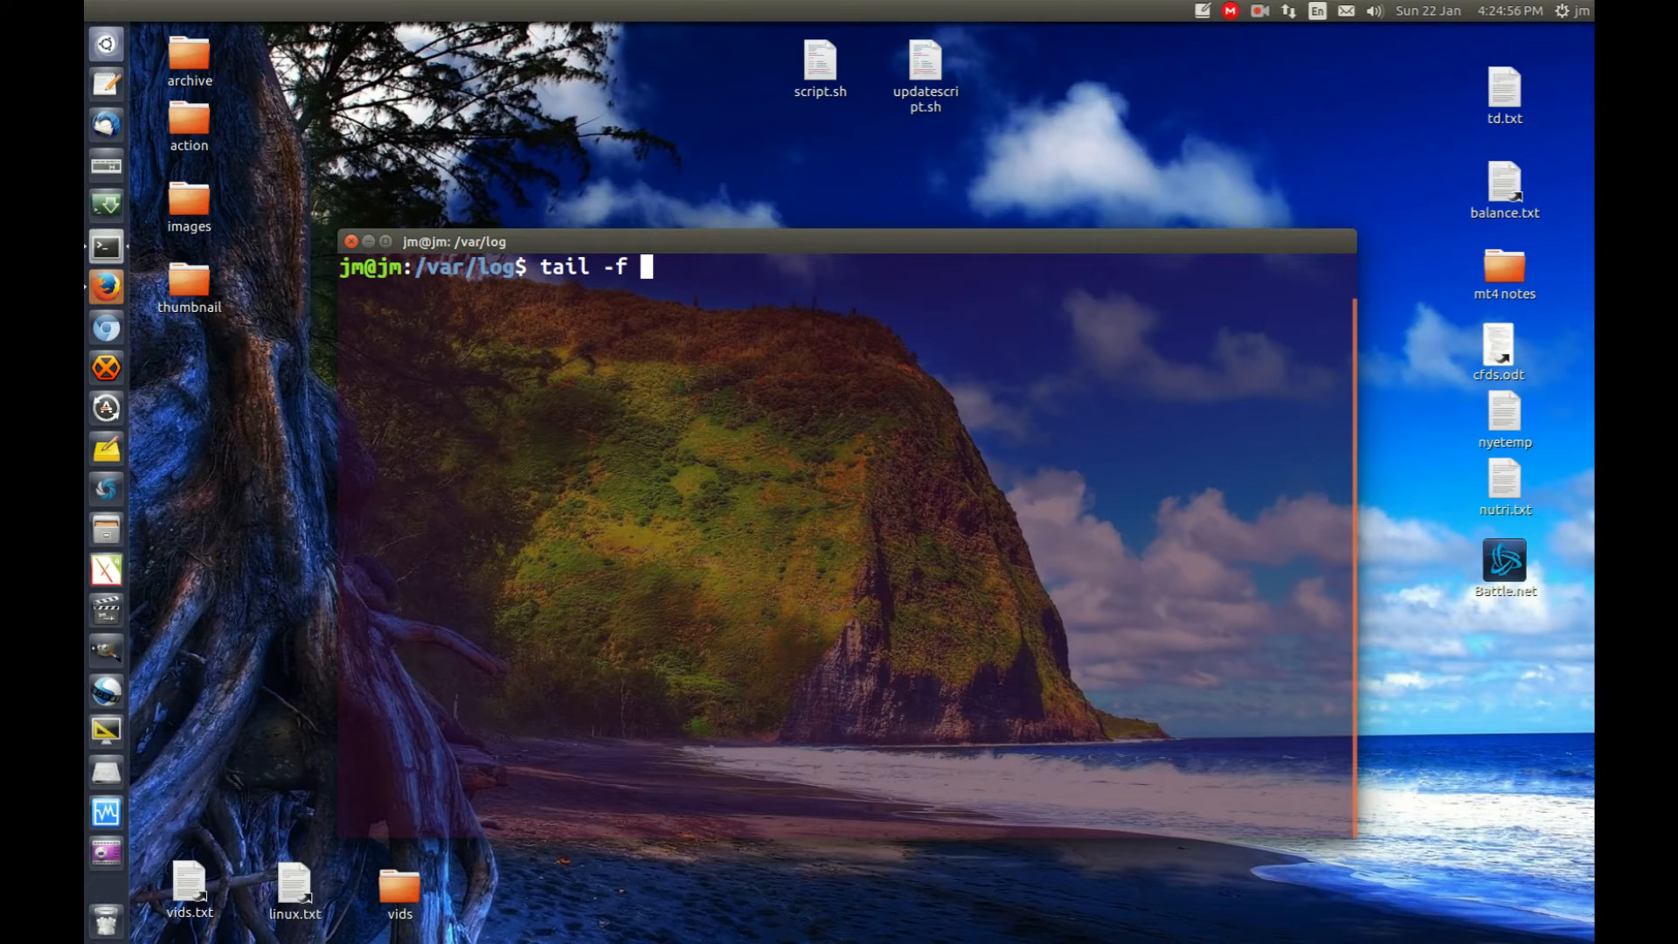
pyautogui.write('sys')
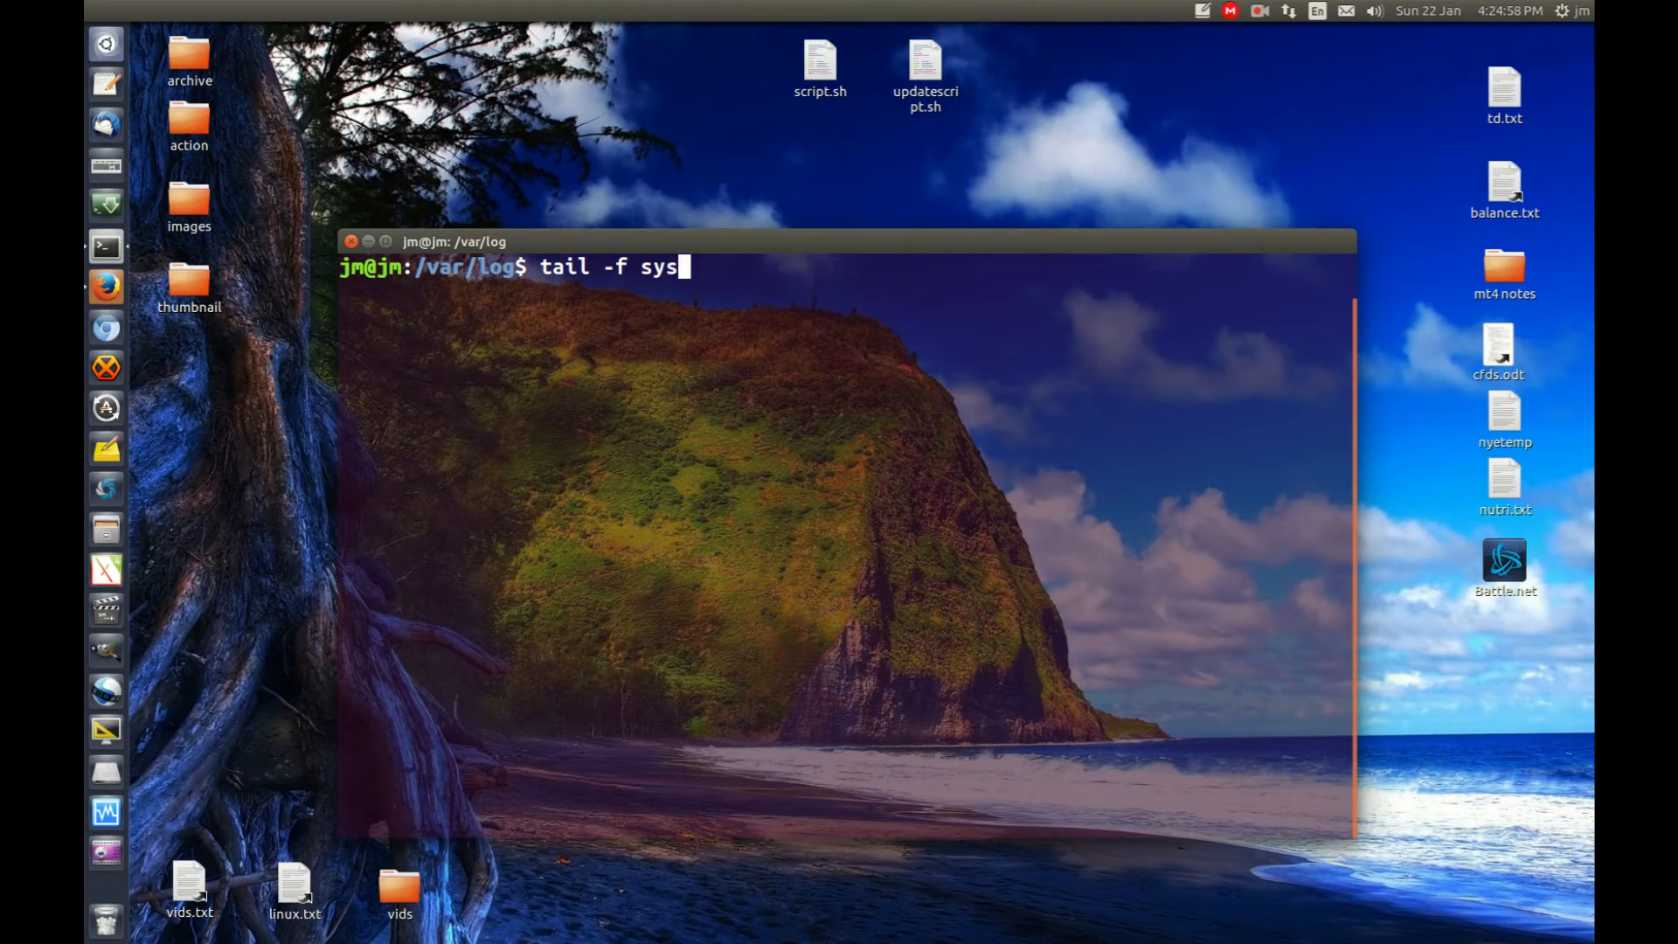
pyautogui.write('log')
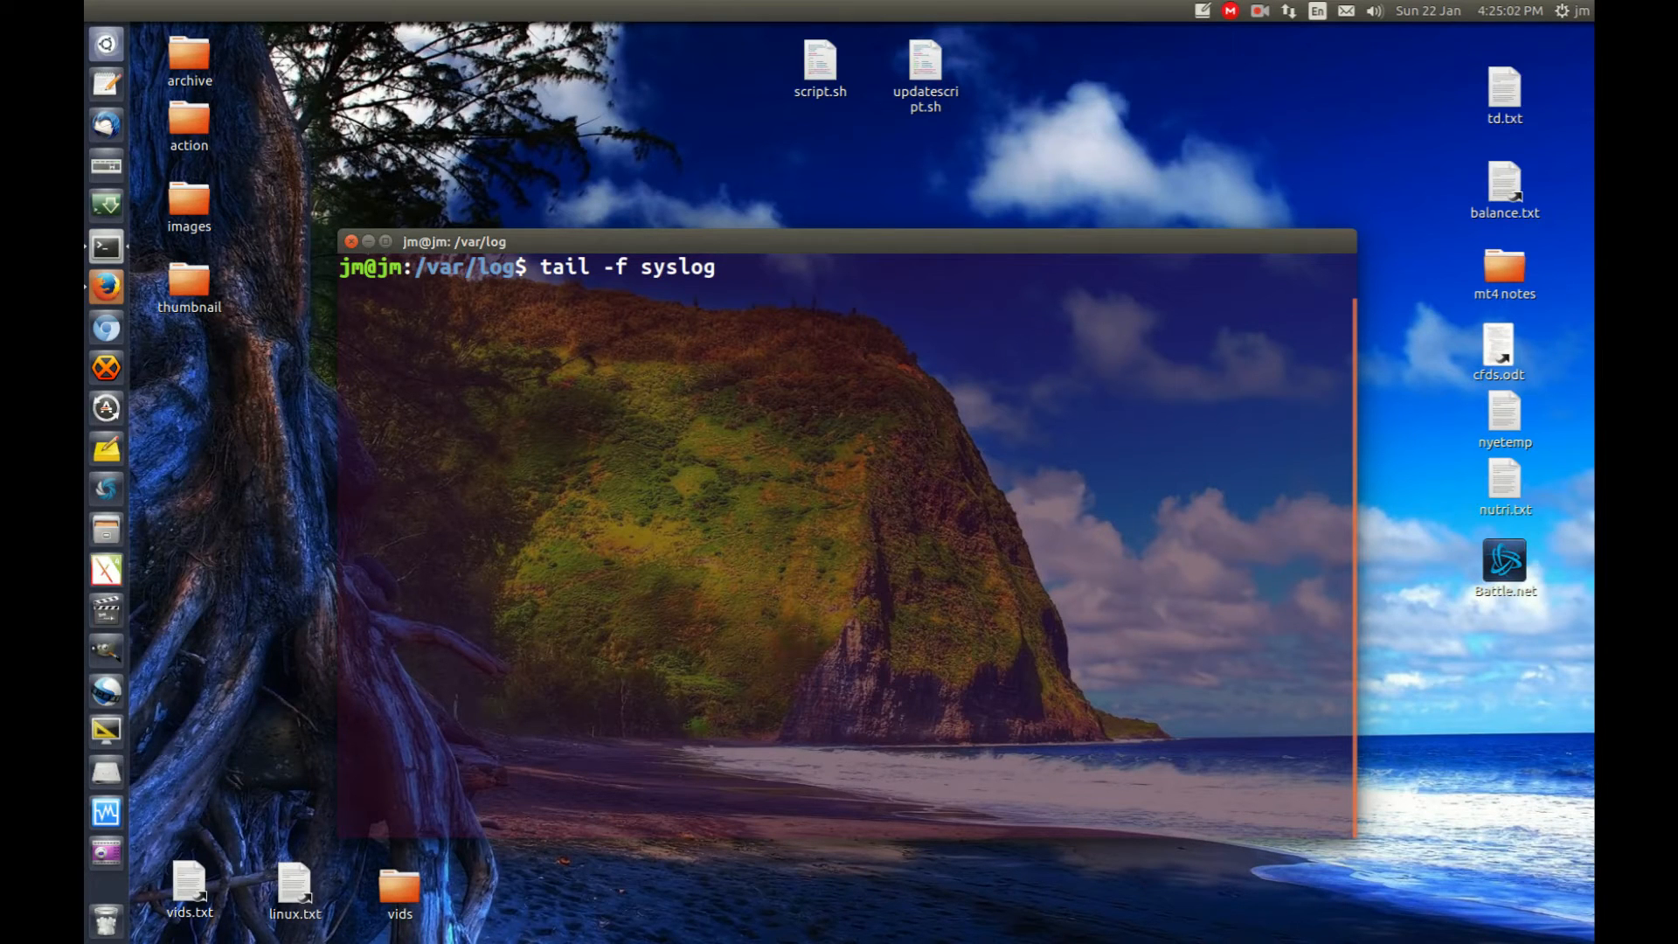
pyautogui.press('Return')
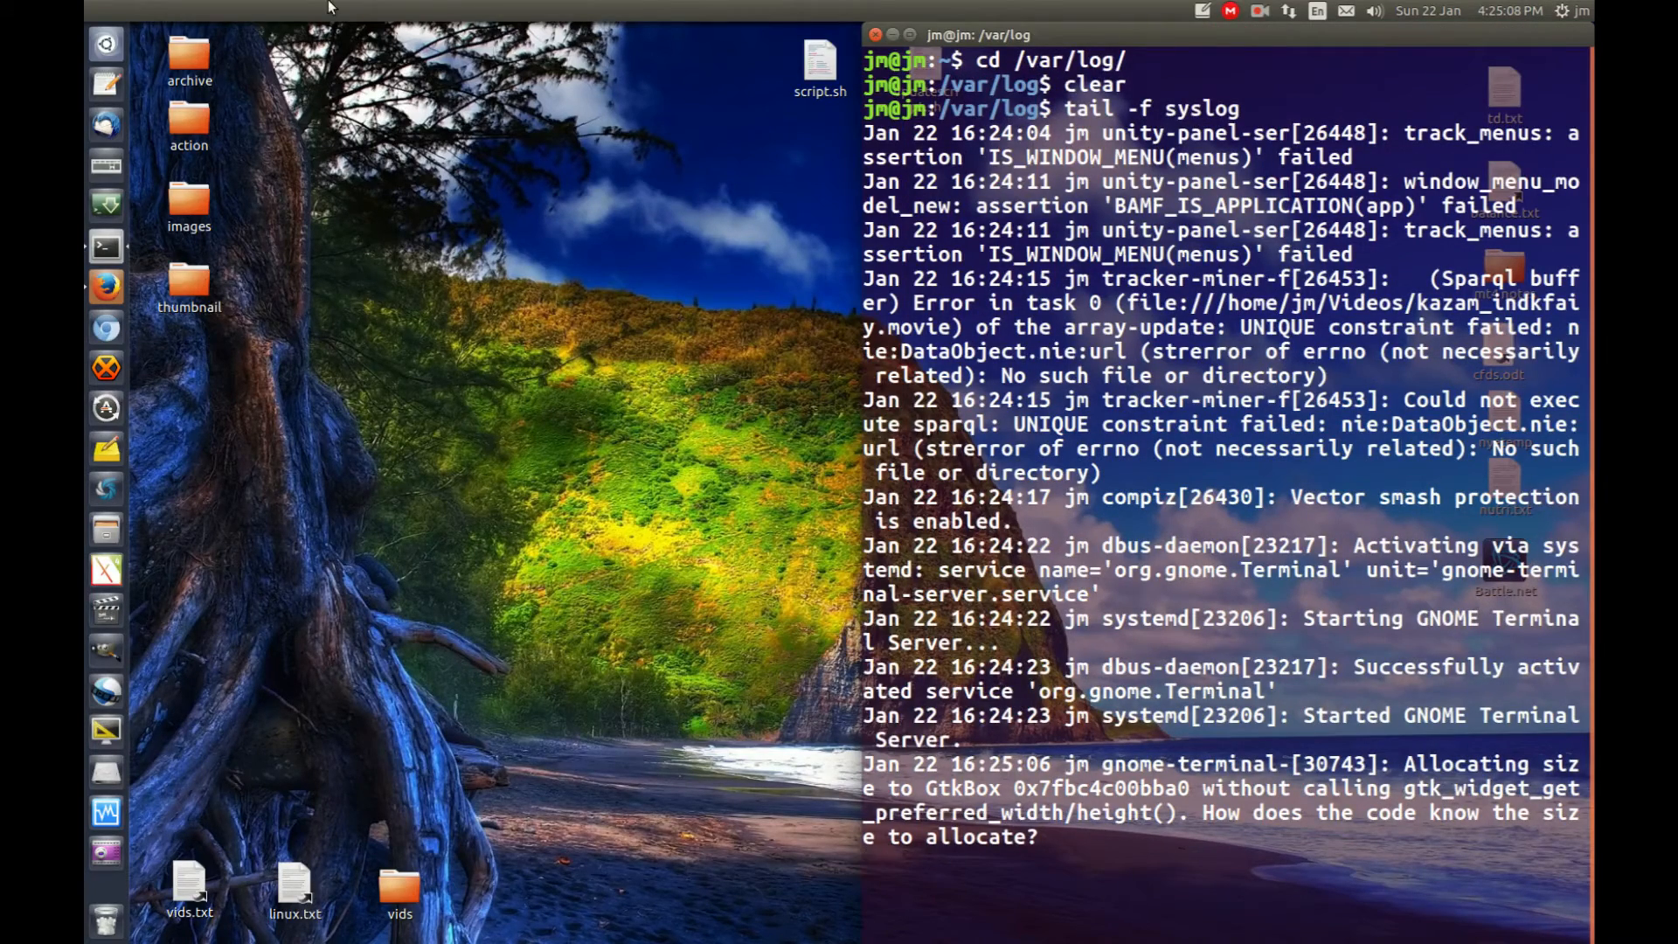
pyautogui.moveTo(105, 661)
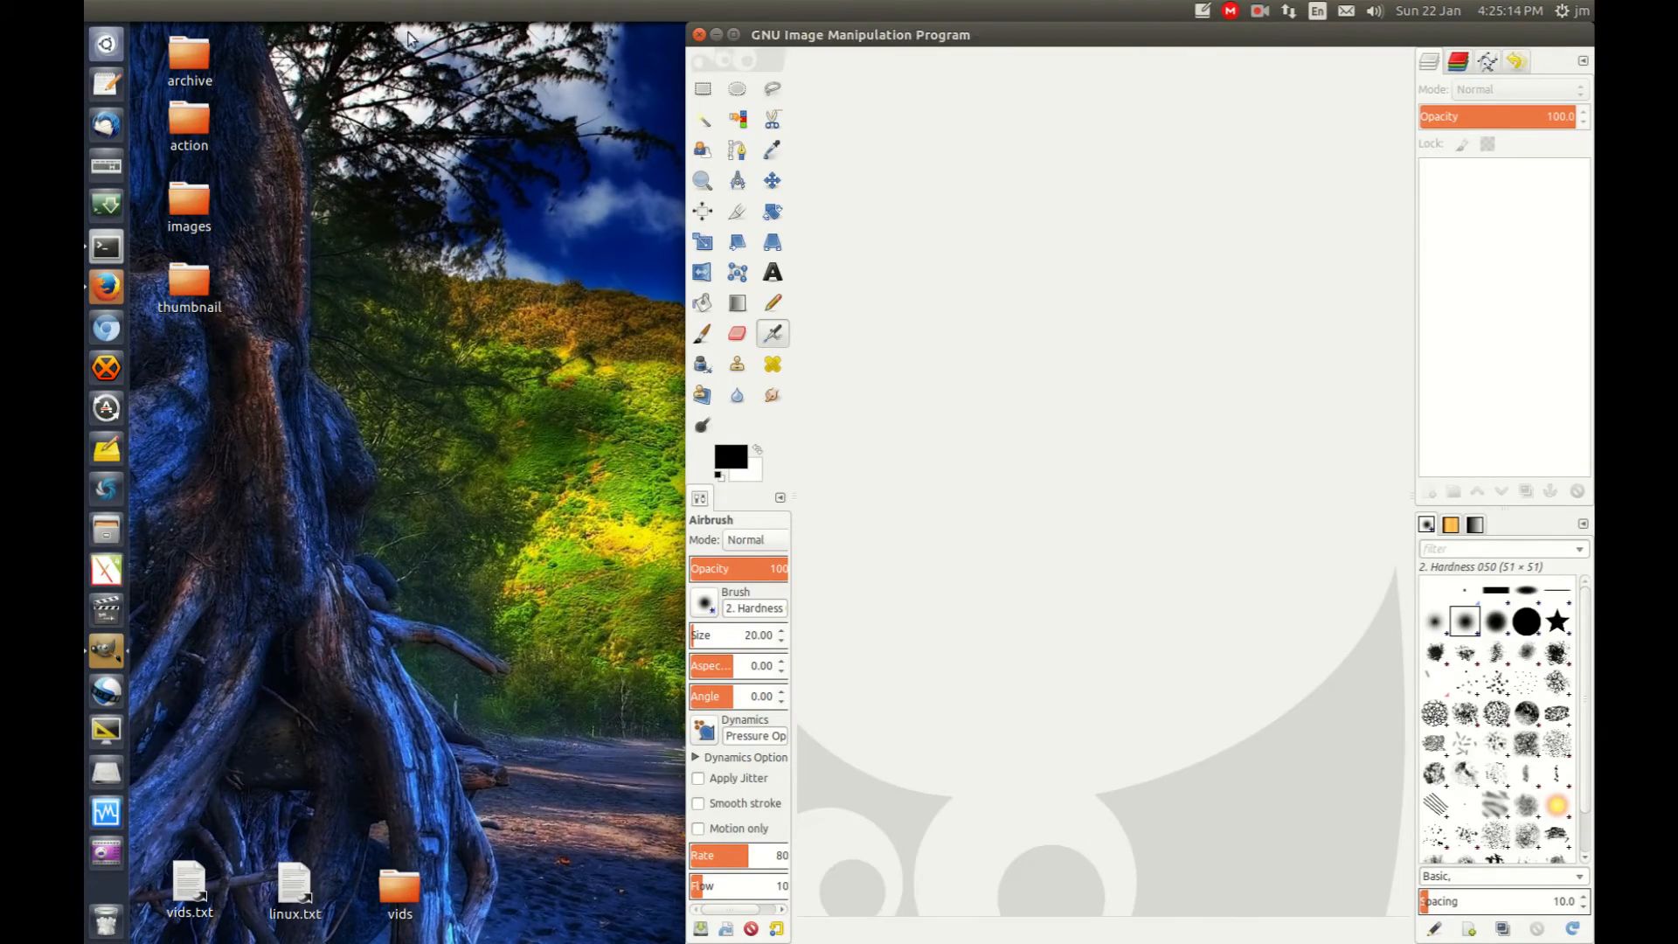
pyautogui.moveTo(605, 9)
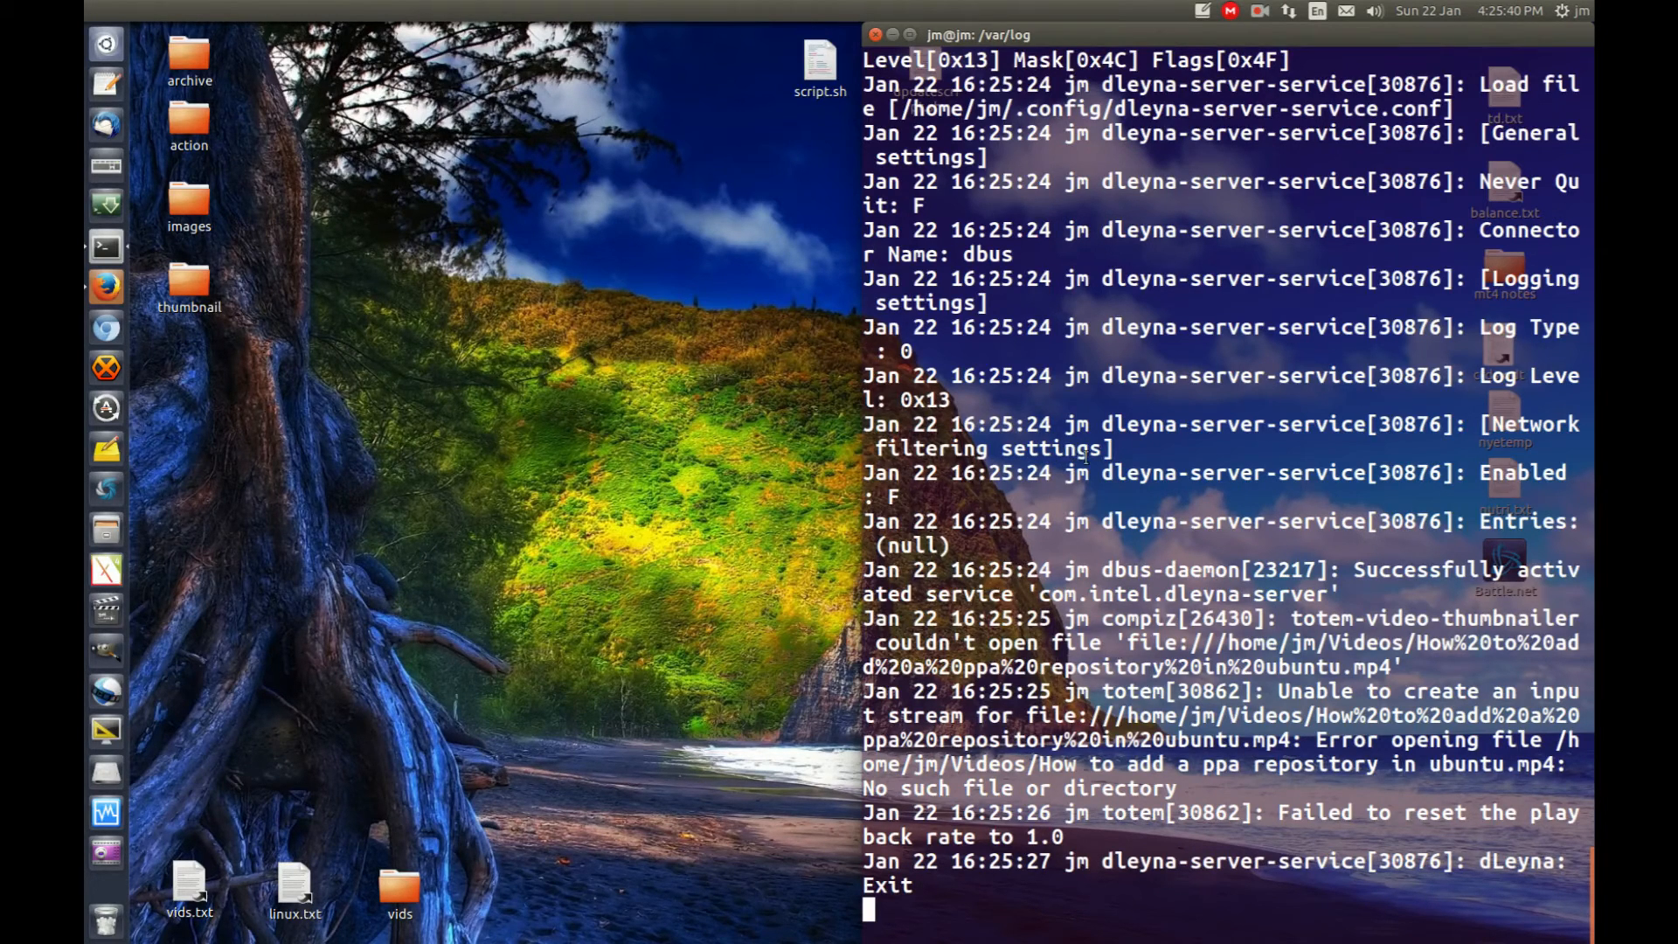
pyautogui.moveTo(1150, 501)
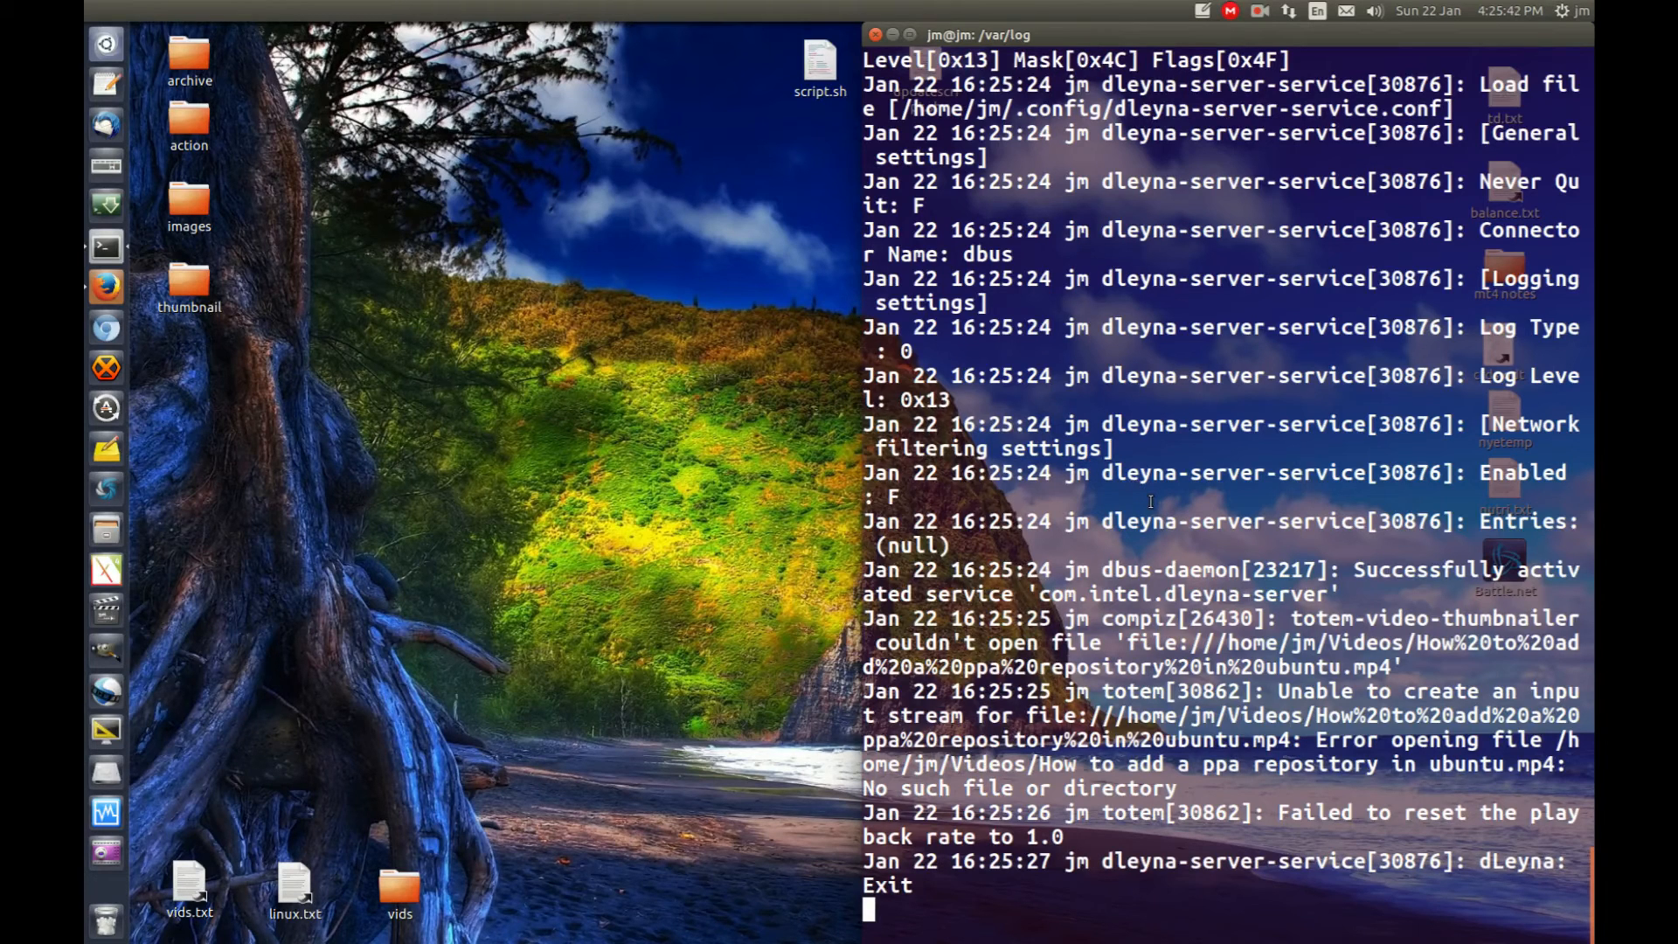